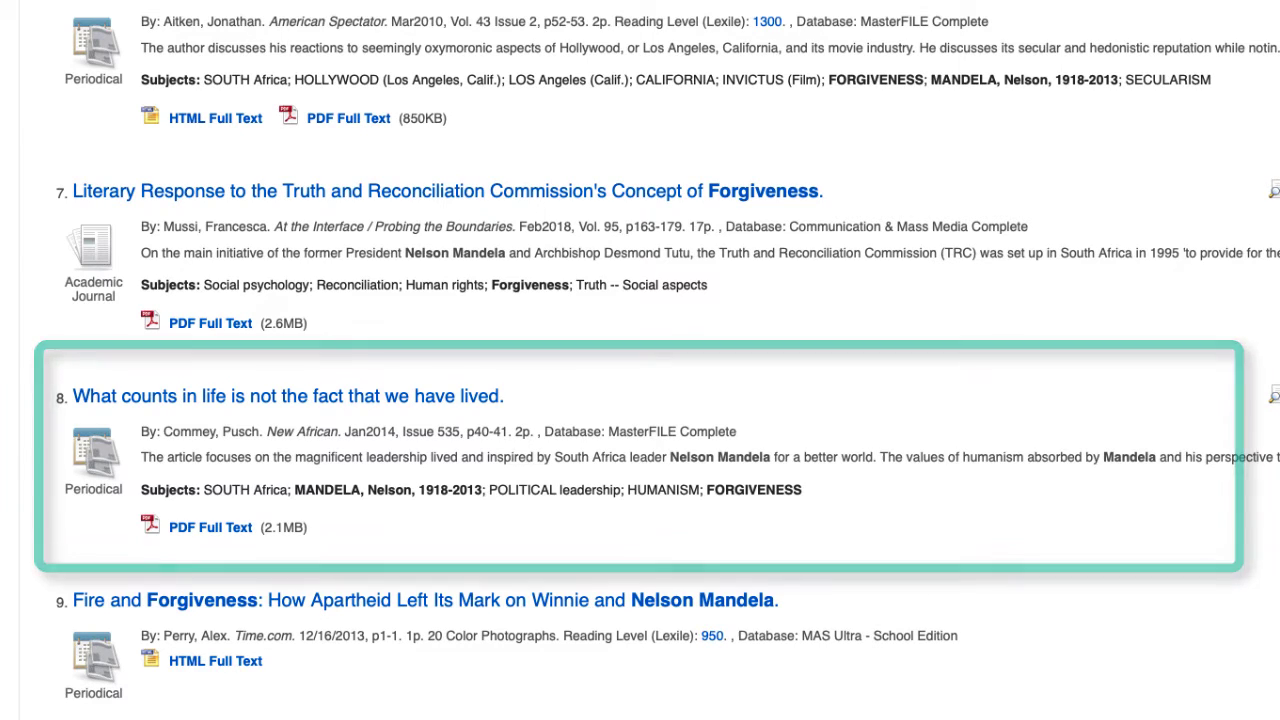
# Open PDF Full Text for result 8, Mandela's 'What counts in life is not the fact that we have lived.'.
pyautogui.click(209, 527)
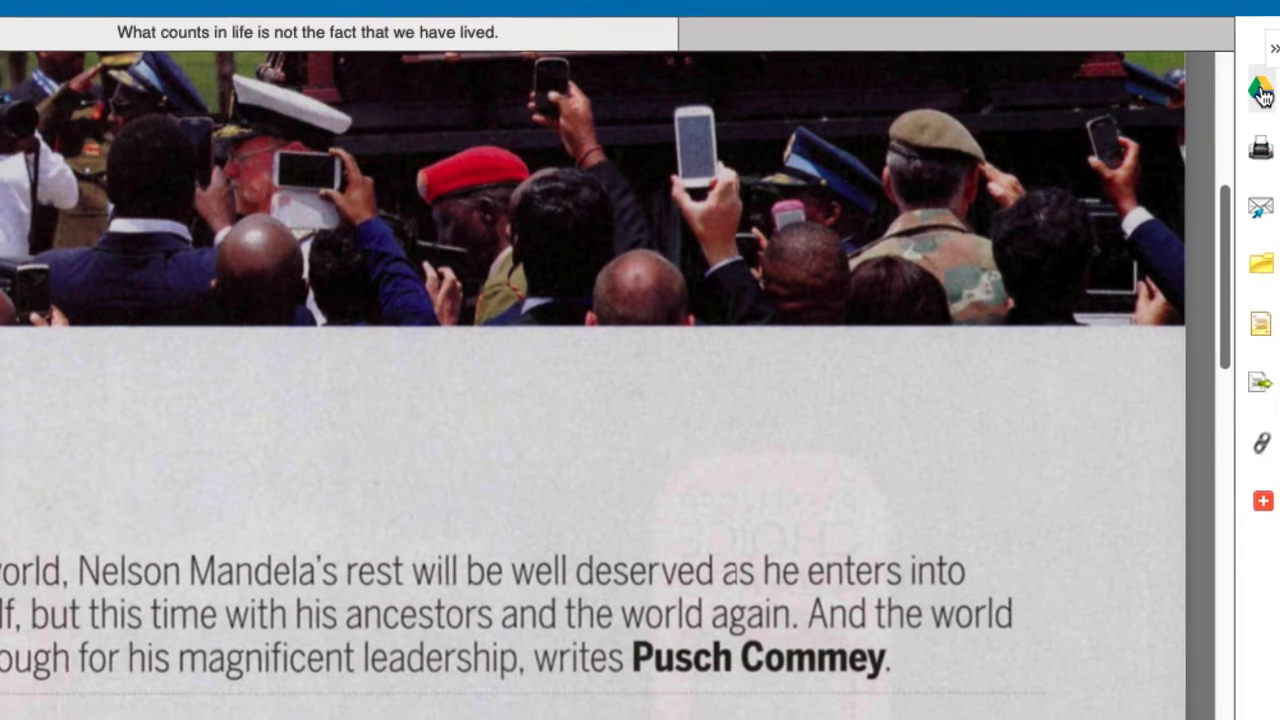
# Save the Mandela article PDF to Google Drive, allowing EBSCO access and confirming.
pyautogui.click(1260, 88)
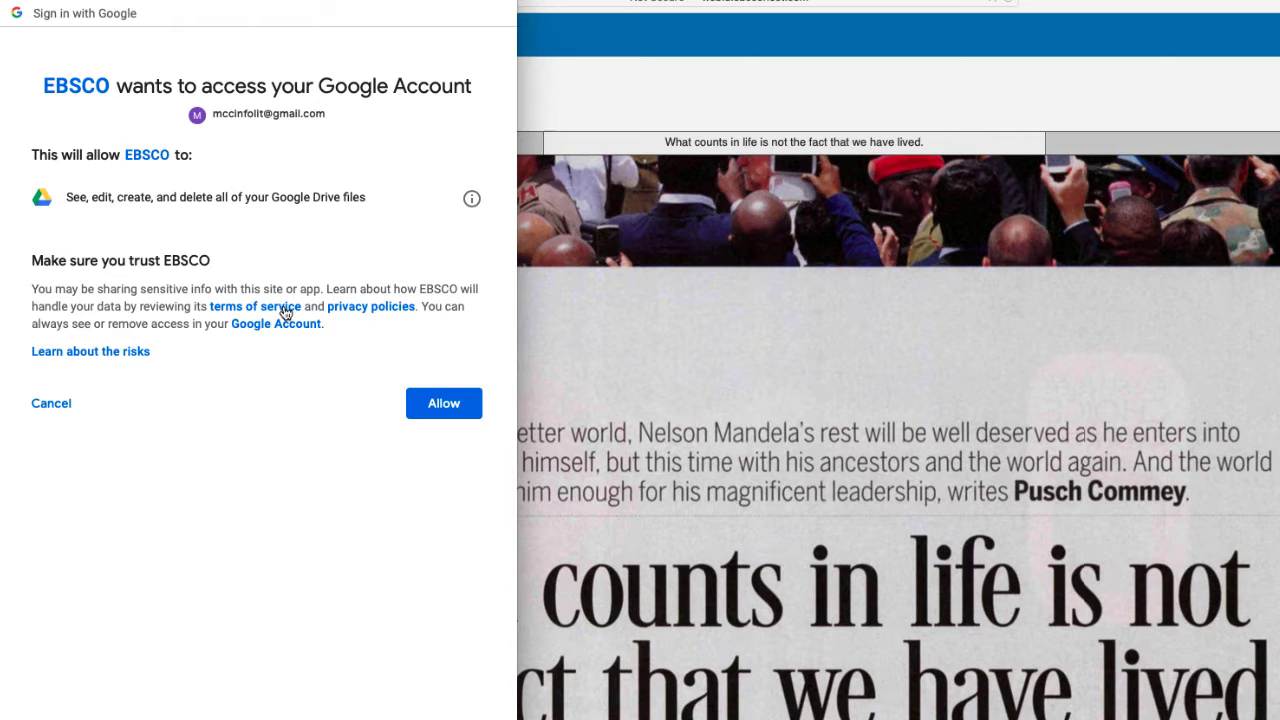
pyautogui.click(443, 403)
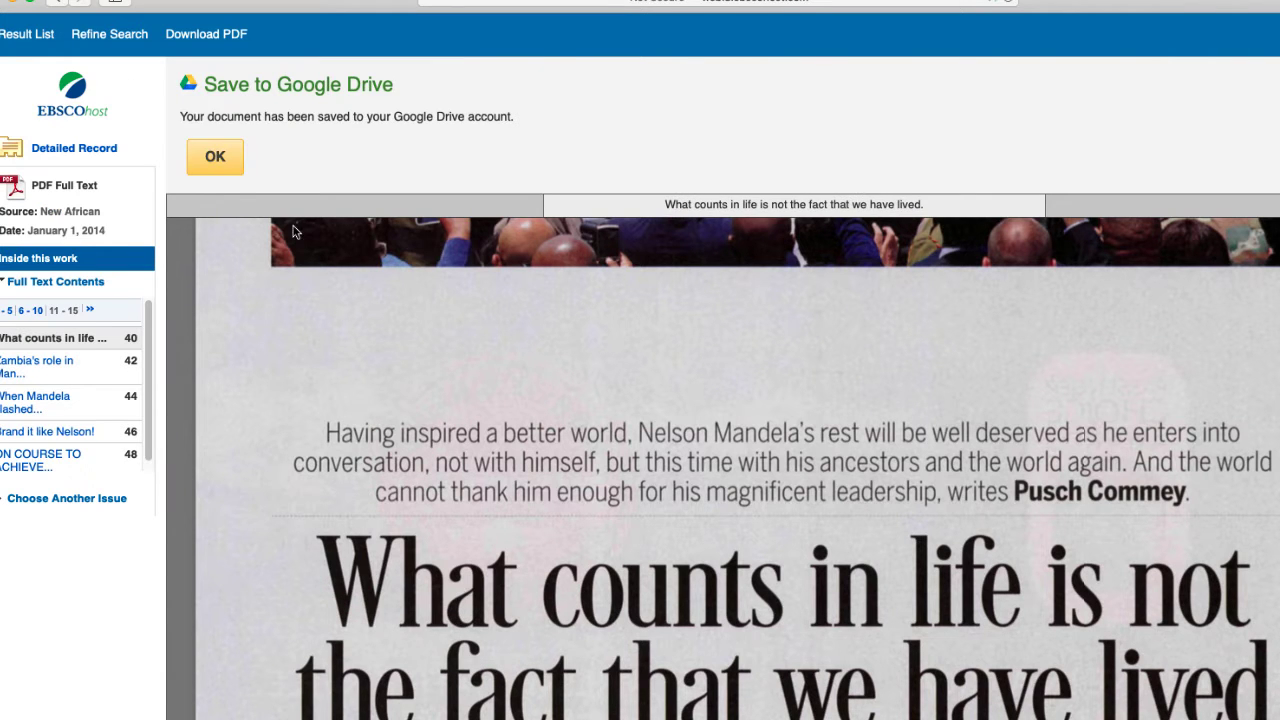
pyautogui.click(214, 156)
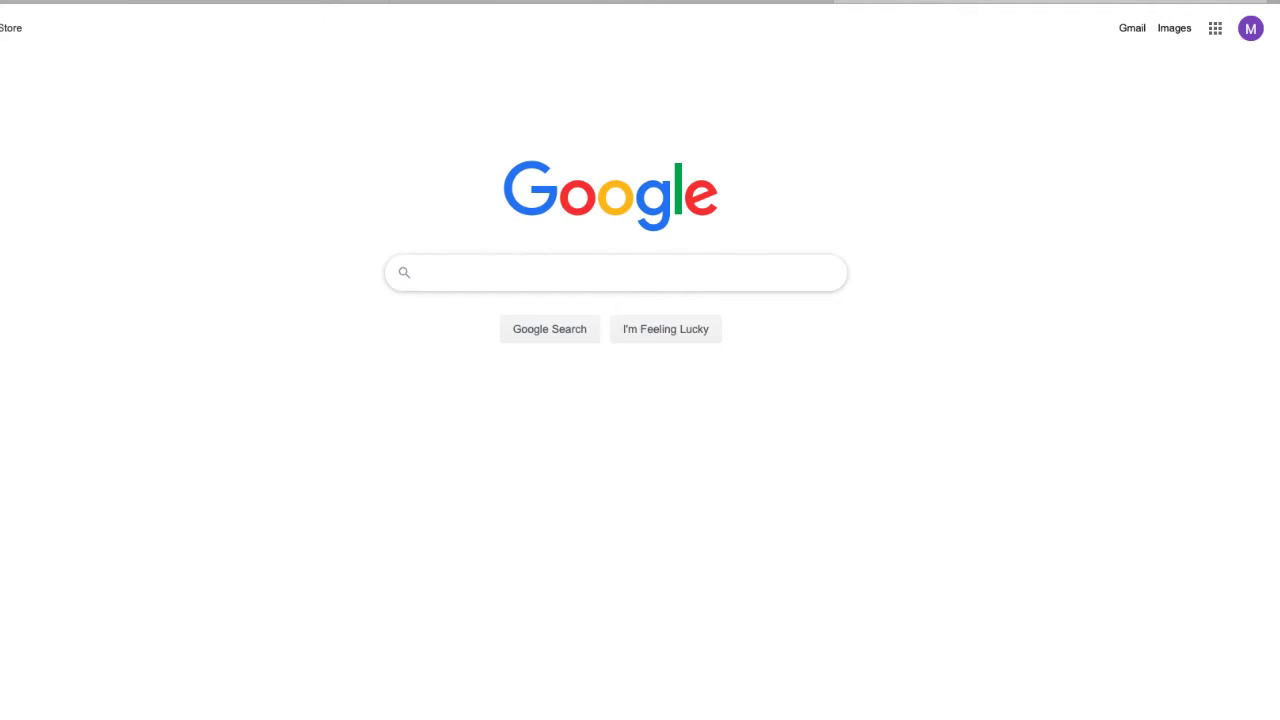
# Open Google Drive from the Google apps grid to view My Drive.
pyautogui.click(1215, 28)
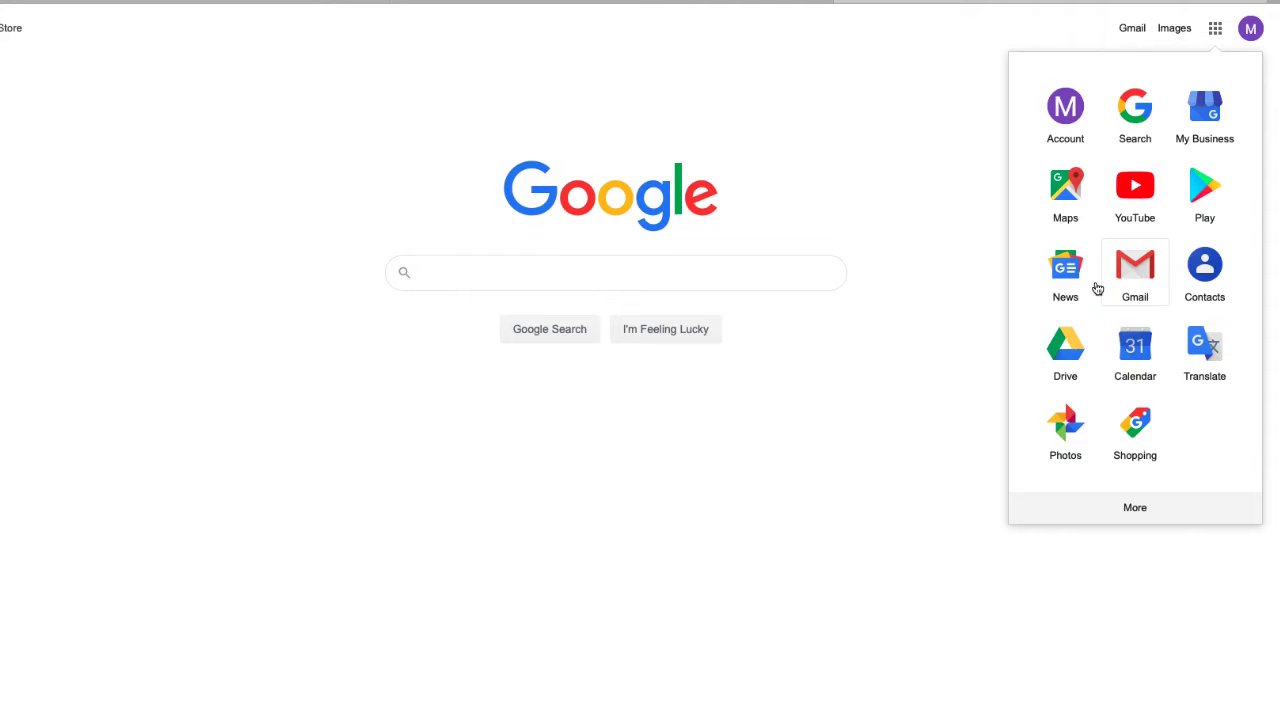
pyautogui.click(1065, 345)
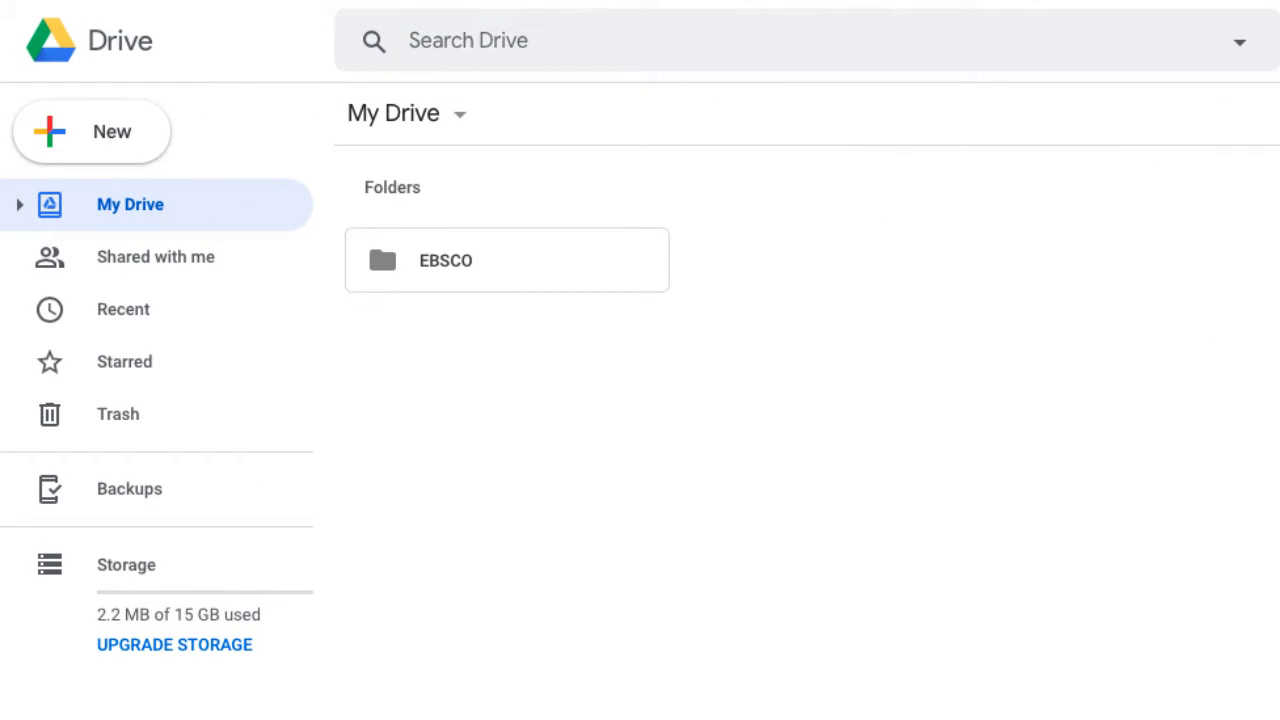
pyautogui.moveTo(640, 327)
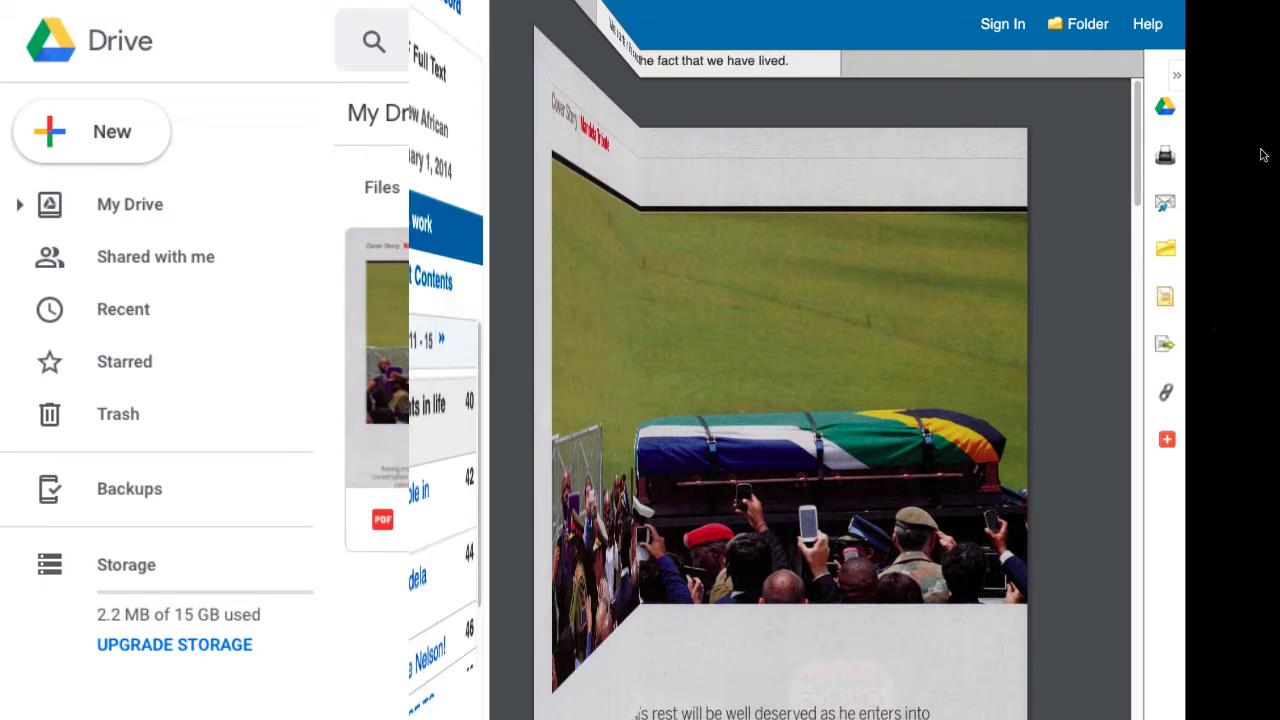
pyautogui.click(1165, 154)
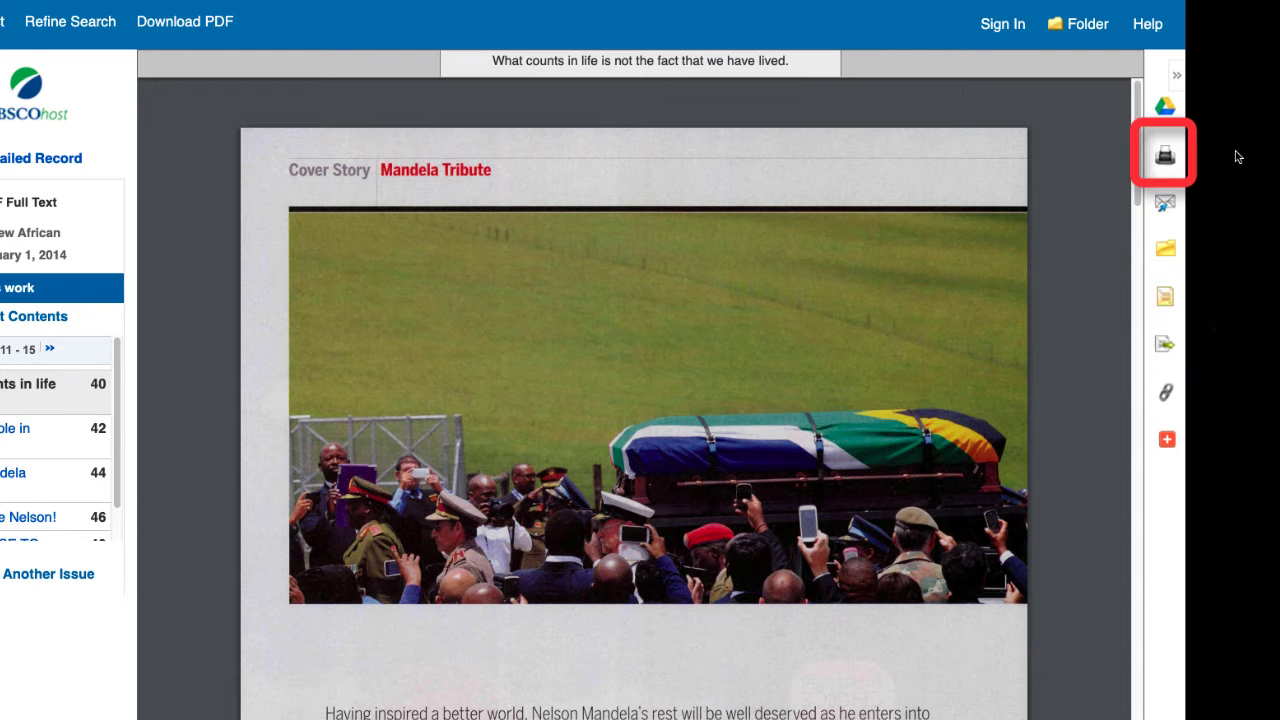
pyautogui.click(1164, 153)
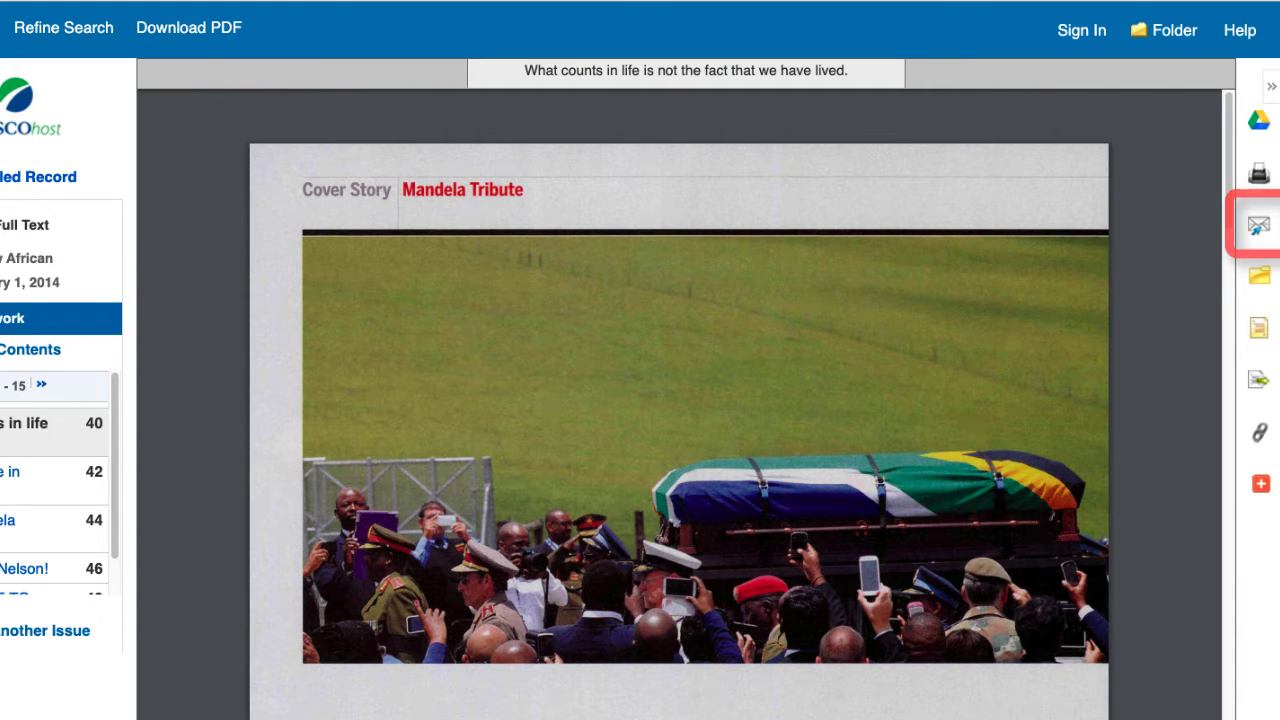
pyautogui.click(1259, 224)
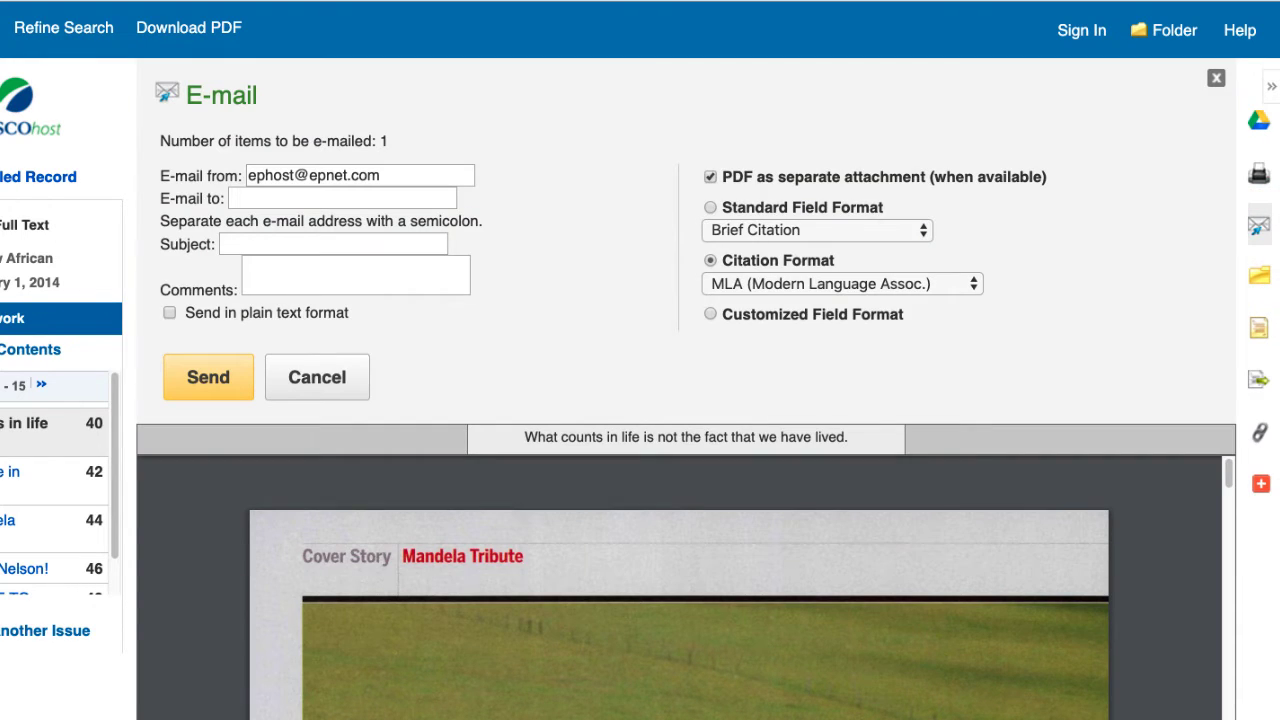
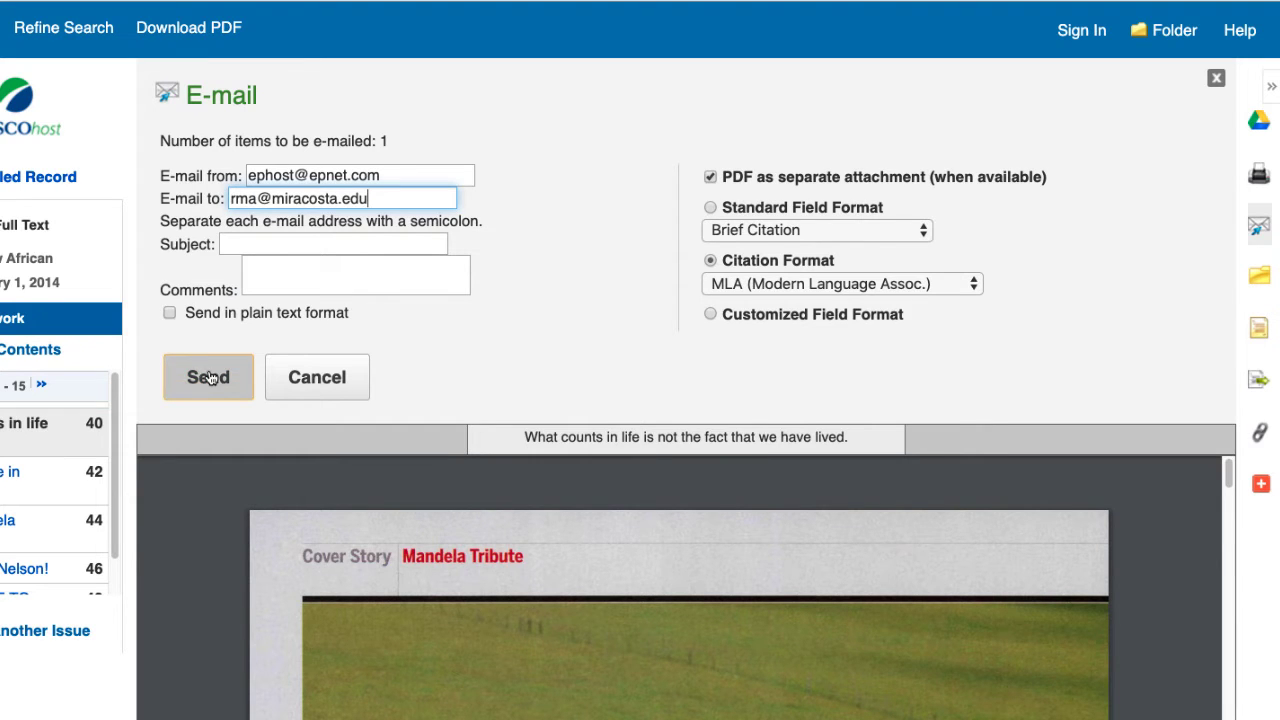
pyautogui.click(208, 377)
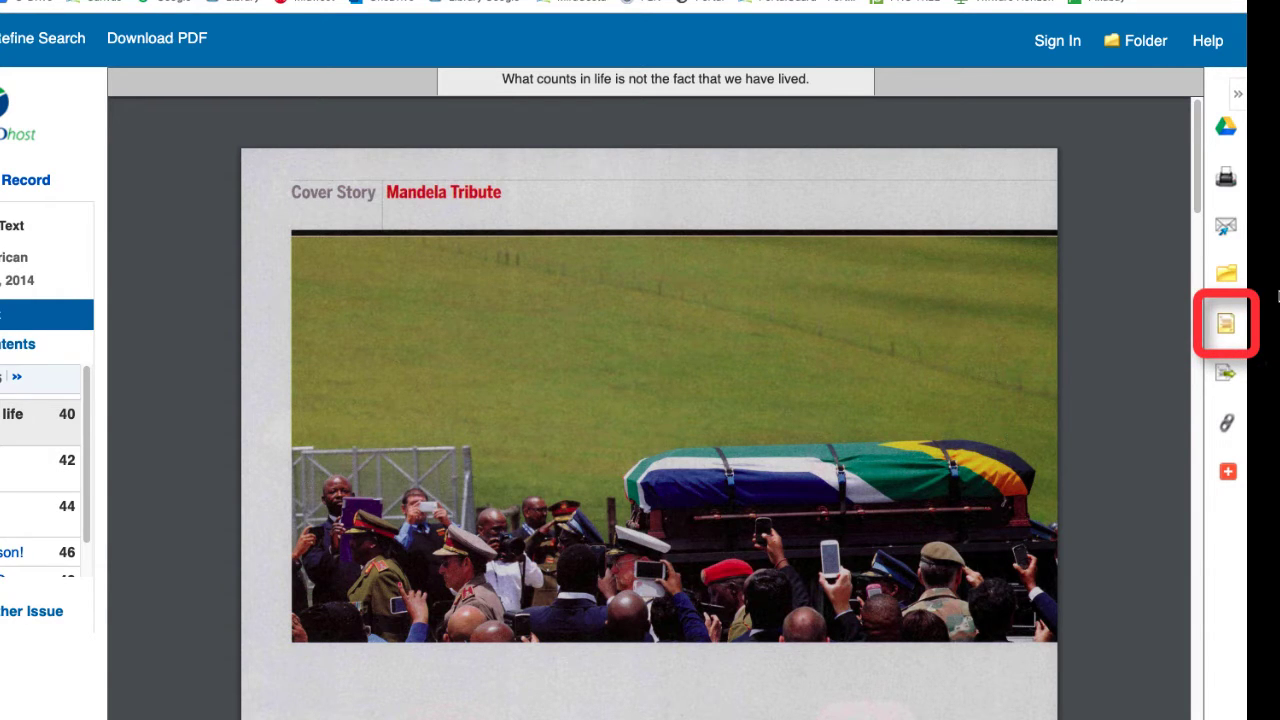
# Copy the MLA citation from the article's Cite tool formats list.
pyautogui.click(1225, 323)
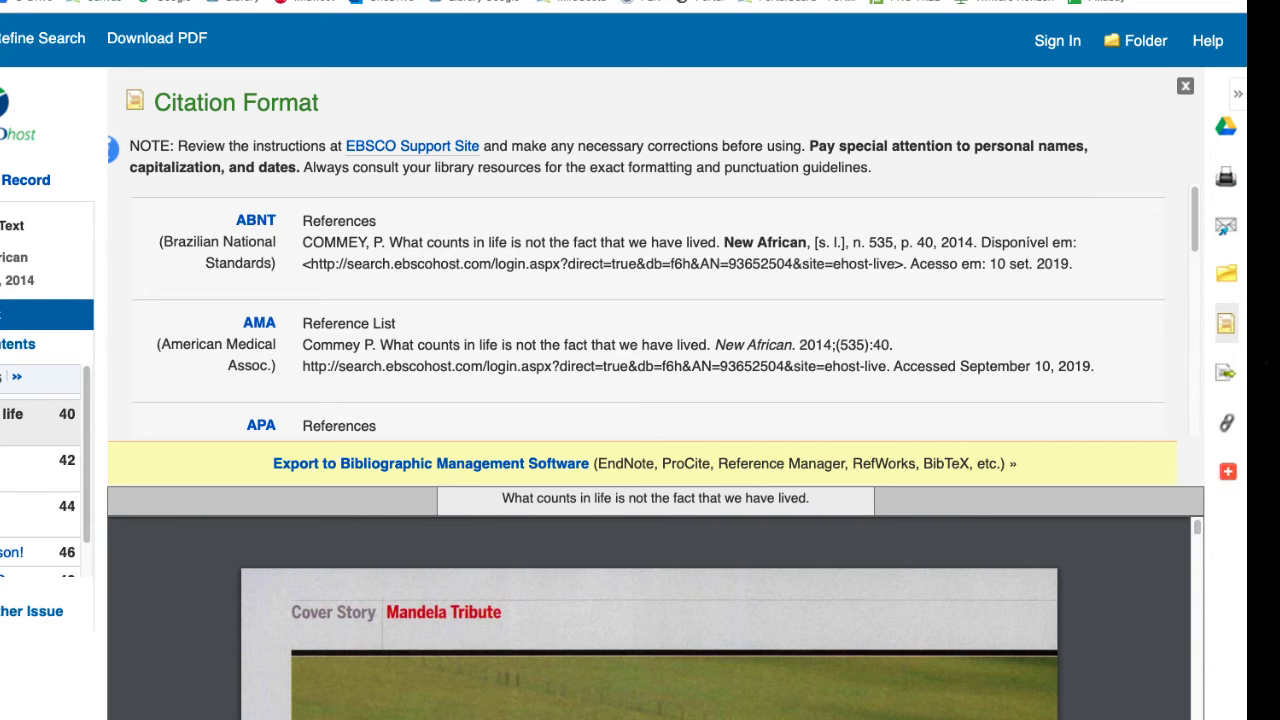
pyautogui.moveTo(1268, 220)
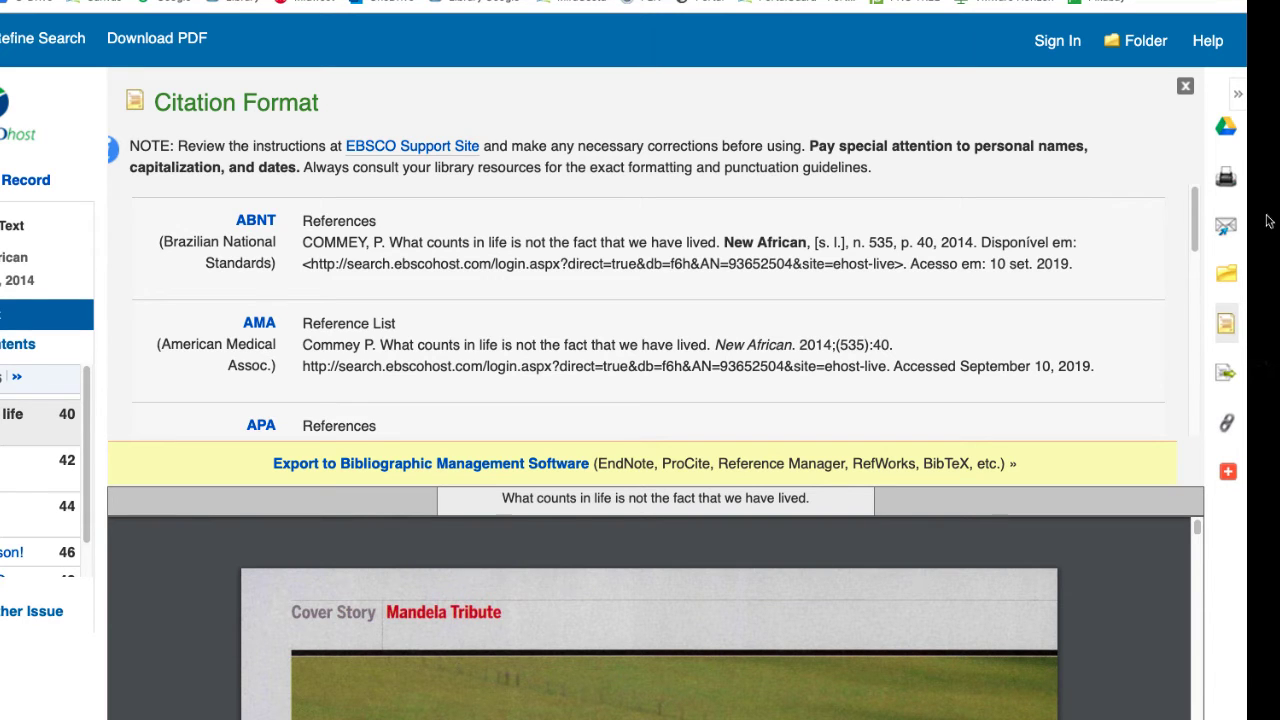
pyautogui.scroll(-3)
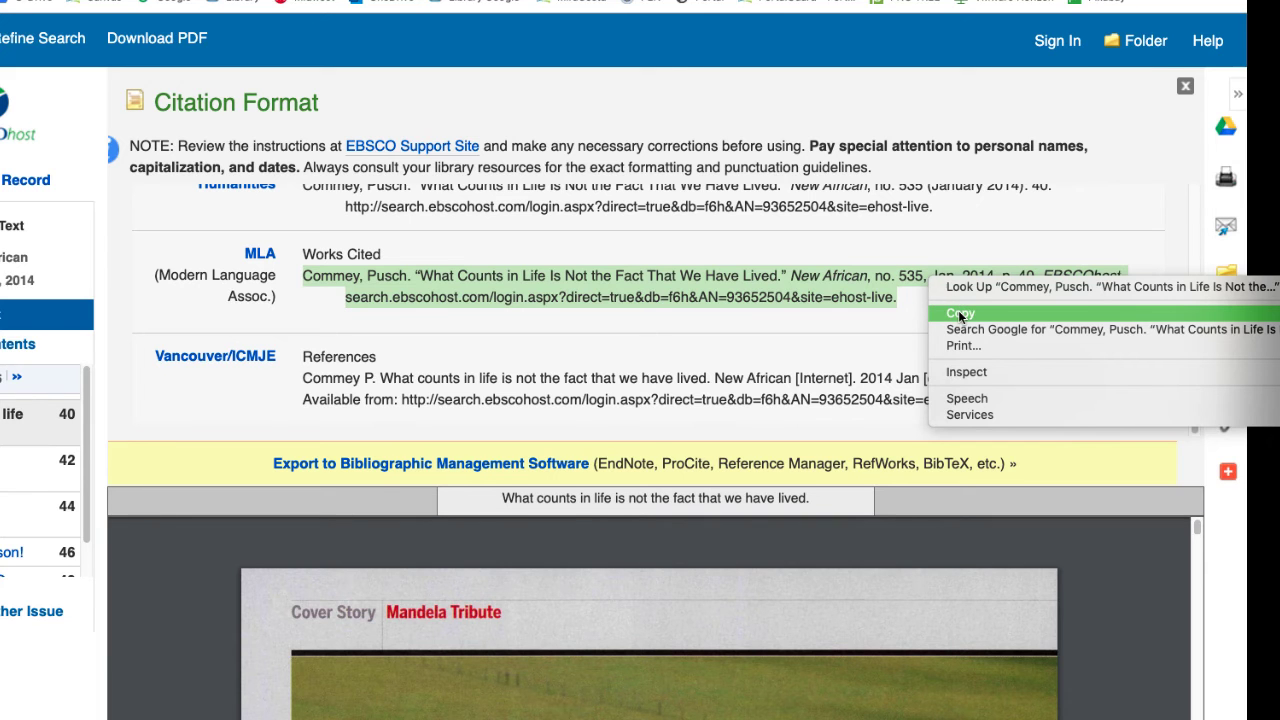
pyautogui.click(960, 313)
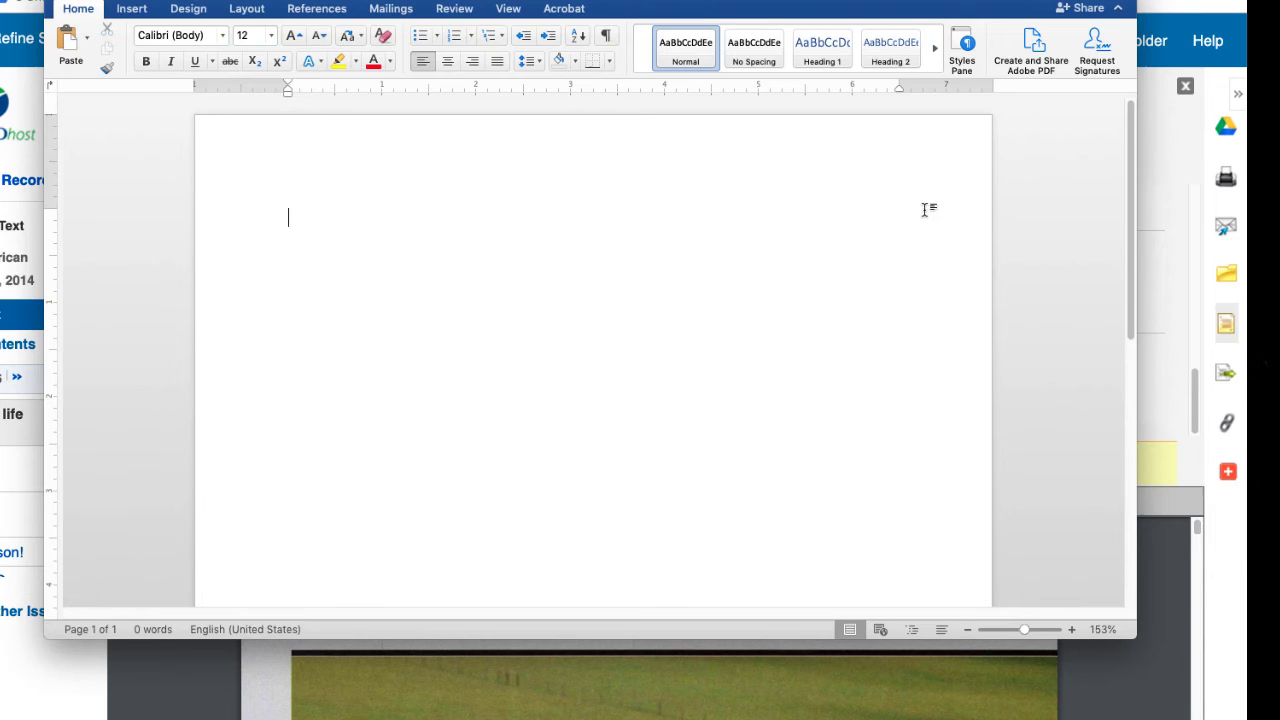
# Paste the MLA citation into the Word document, keeping source formatting.
pyautogui.rightClick(297, 221)
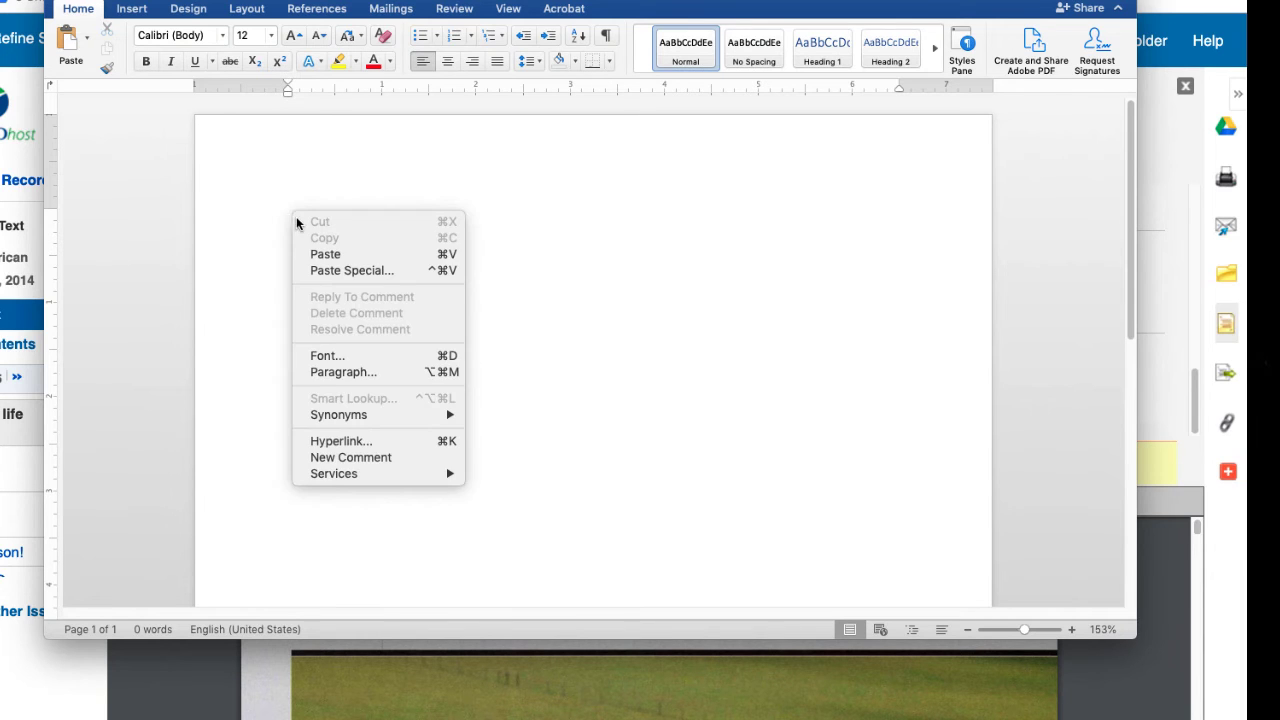
pyautogui.click(325, 254)
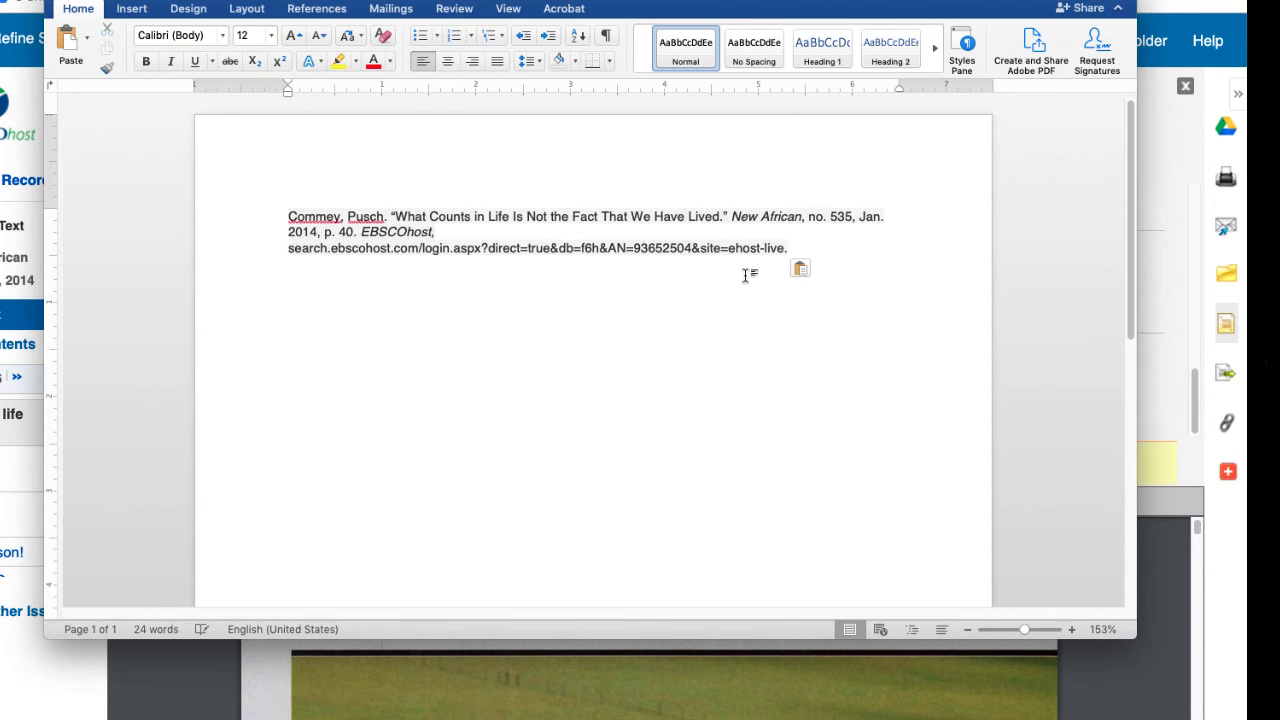
pyautogui.click(800, 268)
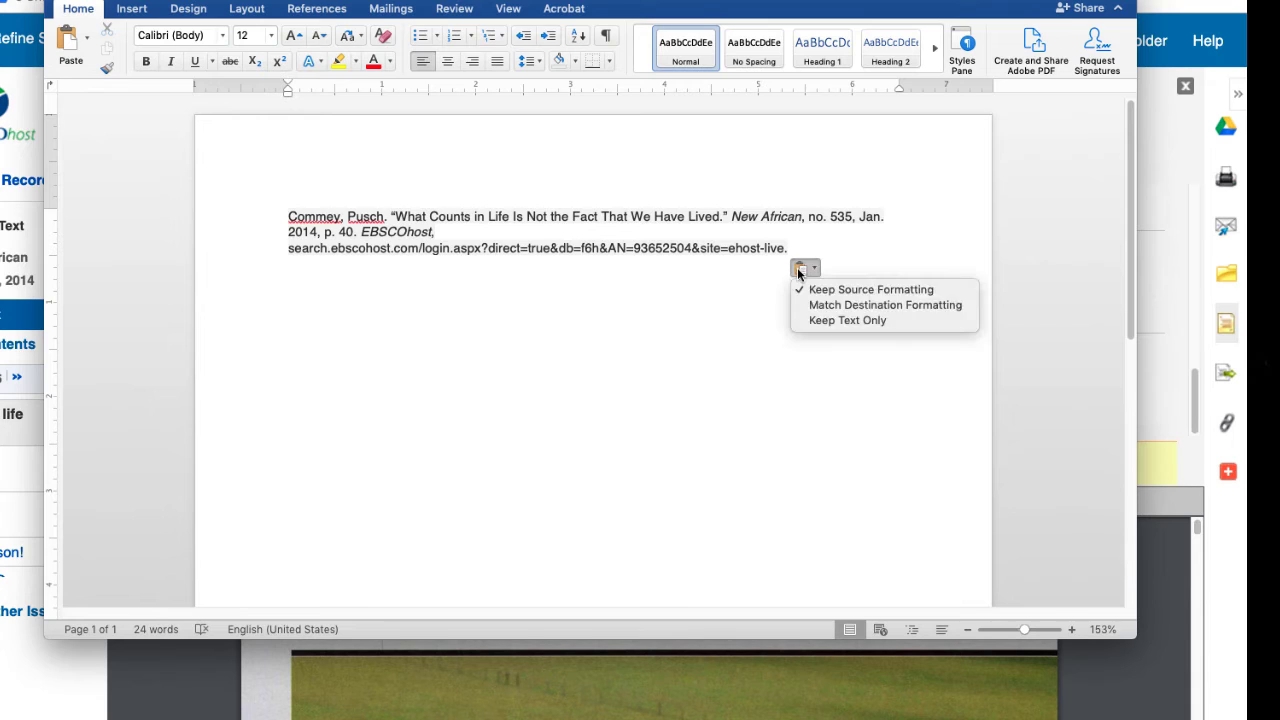
pyautogui.click(847, 320)
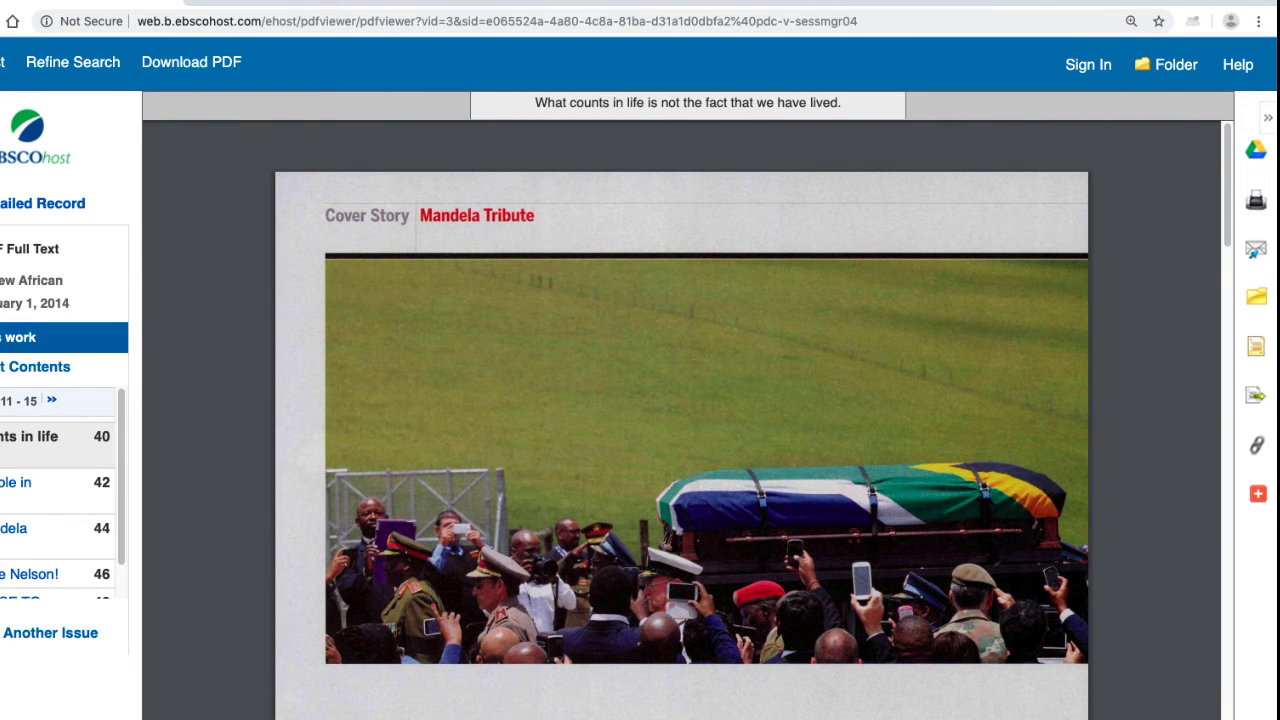
pyautogui.moveTo(1164, 238)
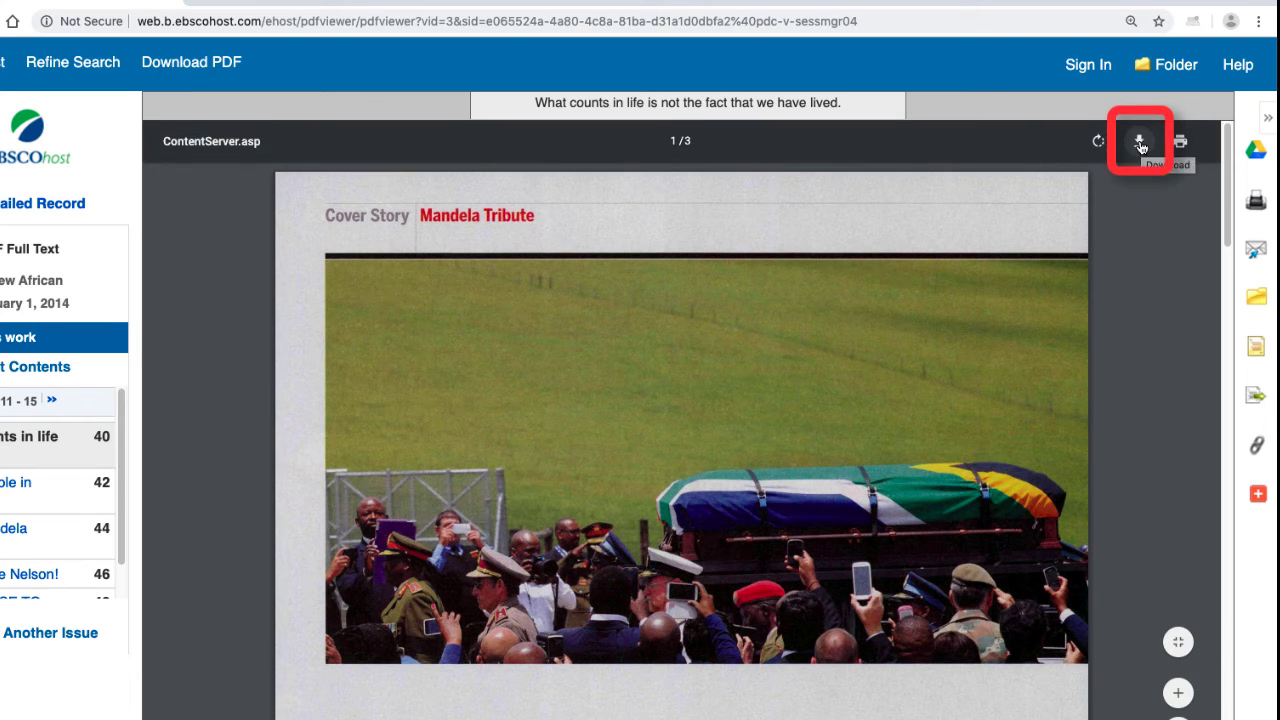
# Download the article PDF to the Desktop as 'Mandela What Matters Article'.
pyautogui.click(1139, 141)
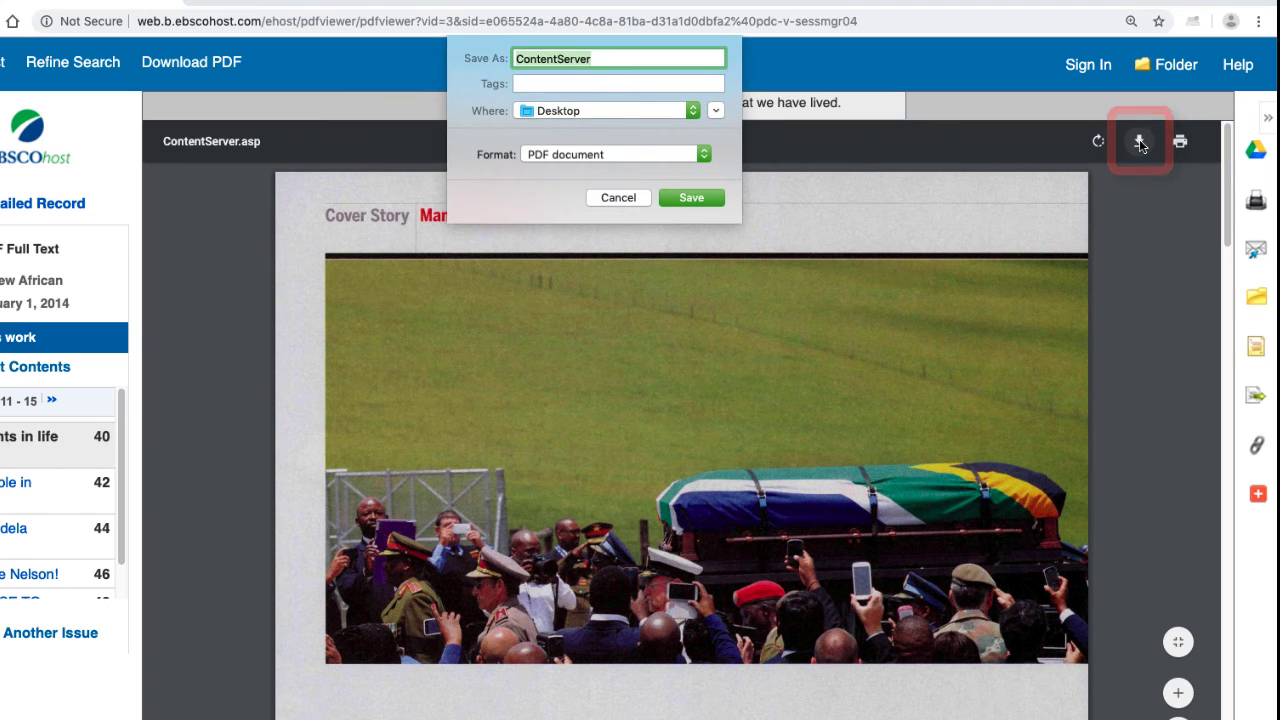
pyautogui.write('Mandela What')
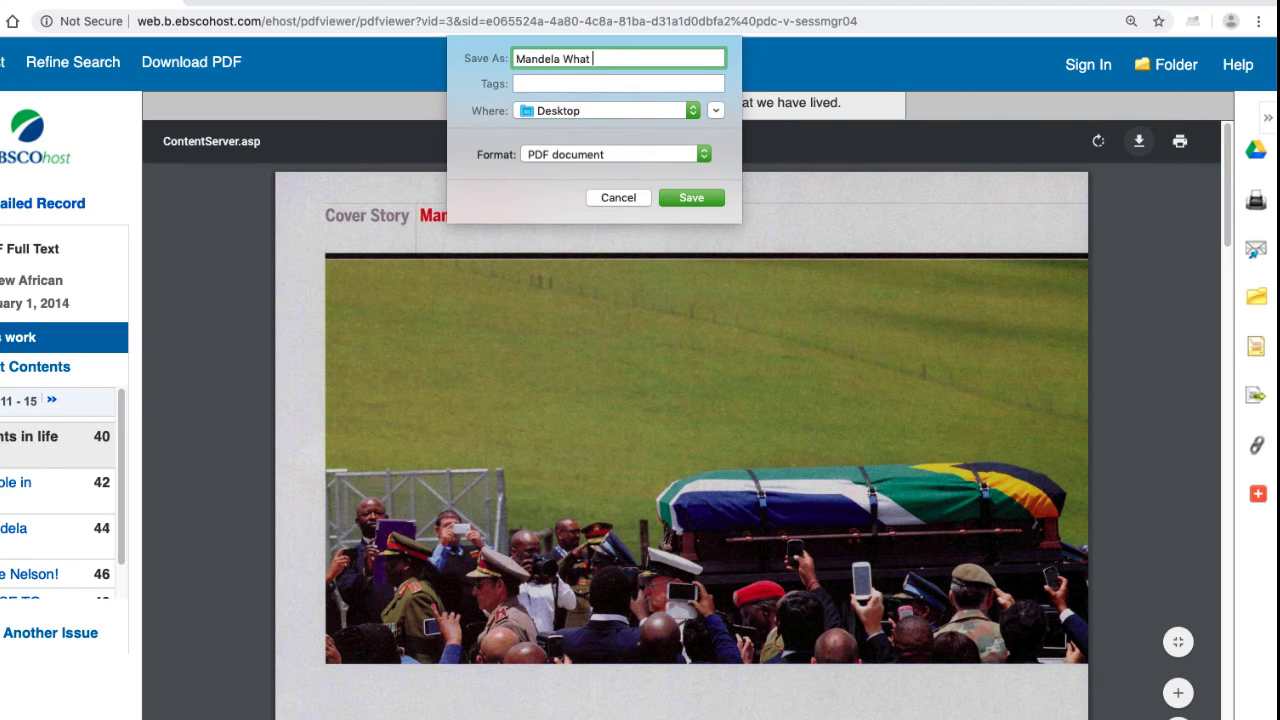
pyautogui.write('Matters Article')
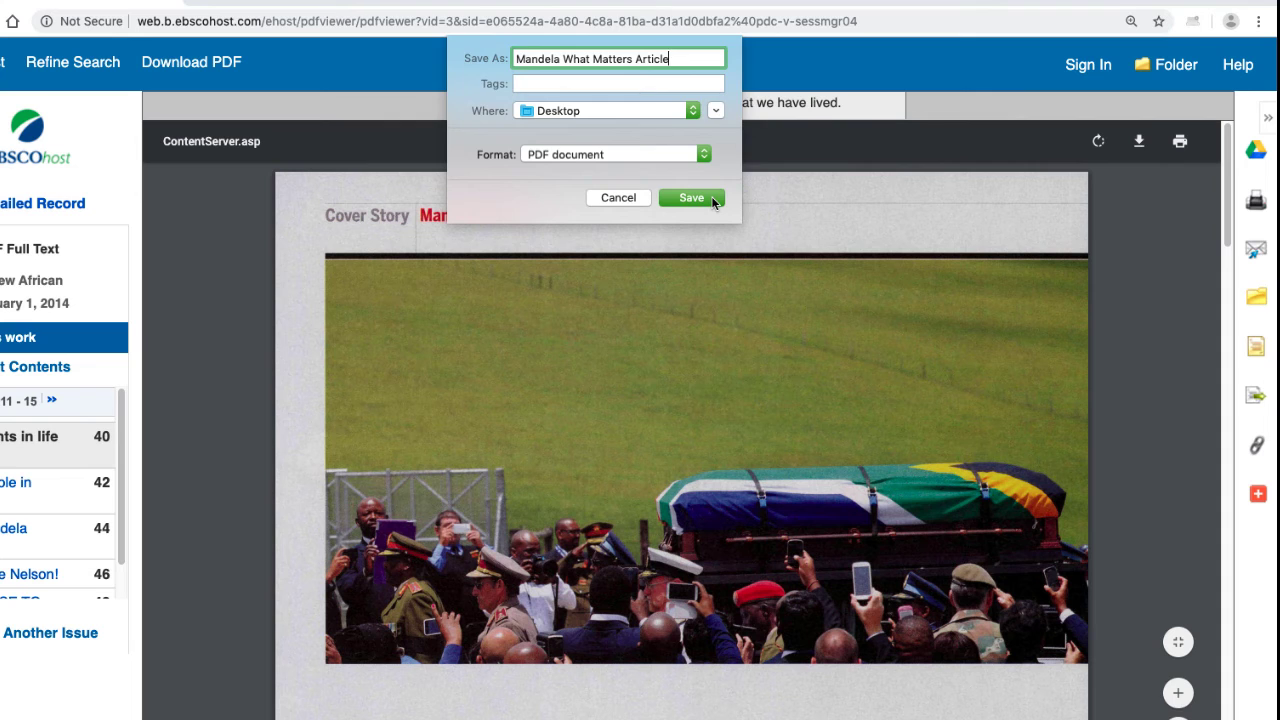
pyautogui.click(691, 197)
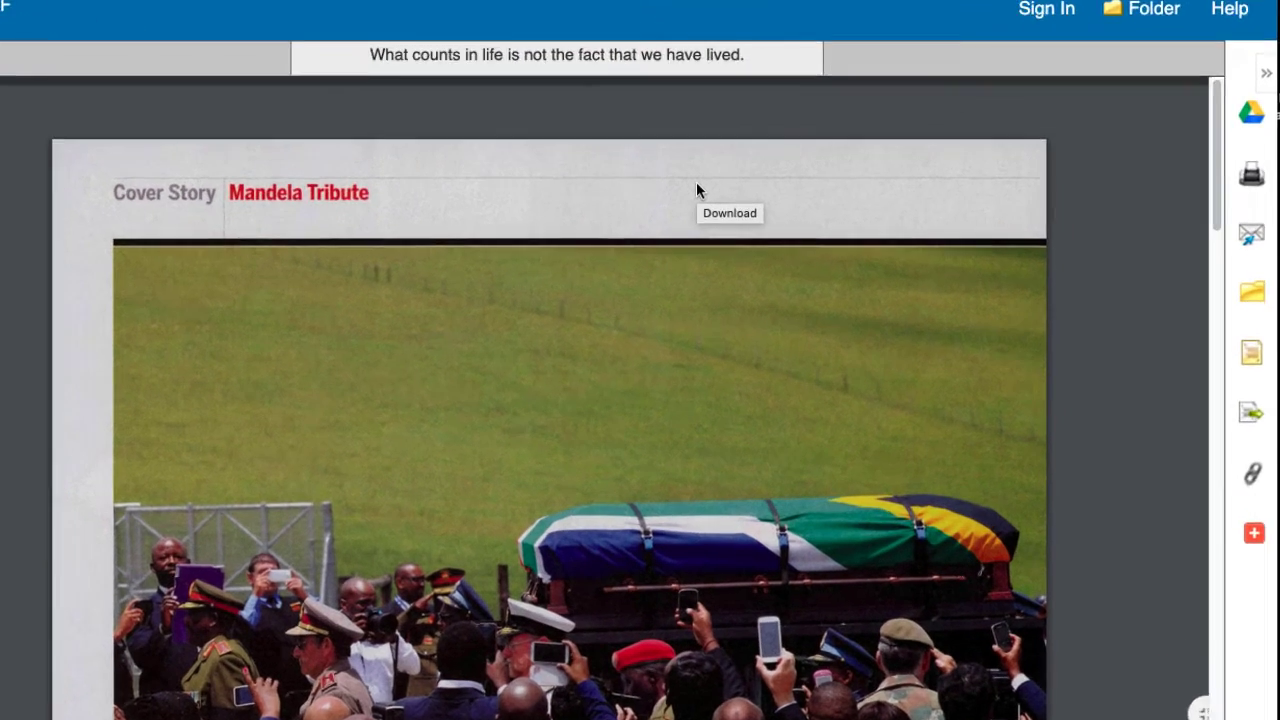